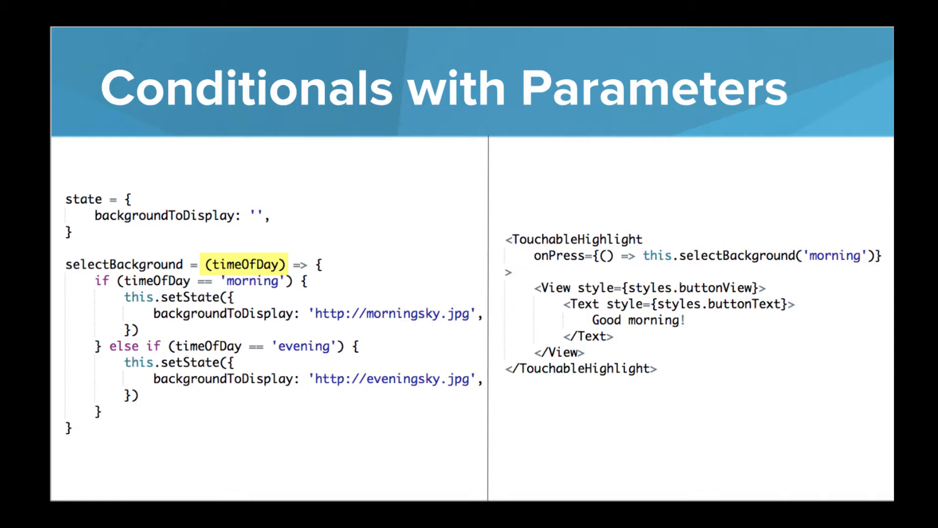
Advance the slide animation so the yellow highlight on the timeOfDay parameter disappears
{"action": "left_click", "coordinate": [245, 264]}
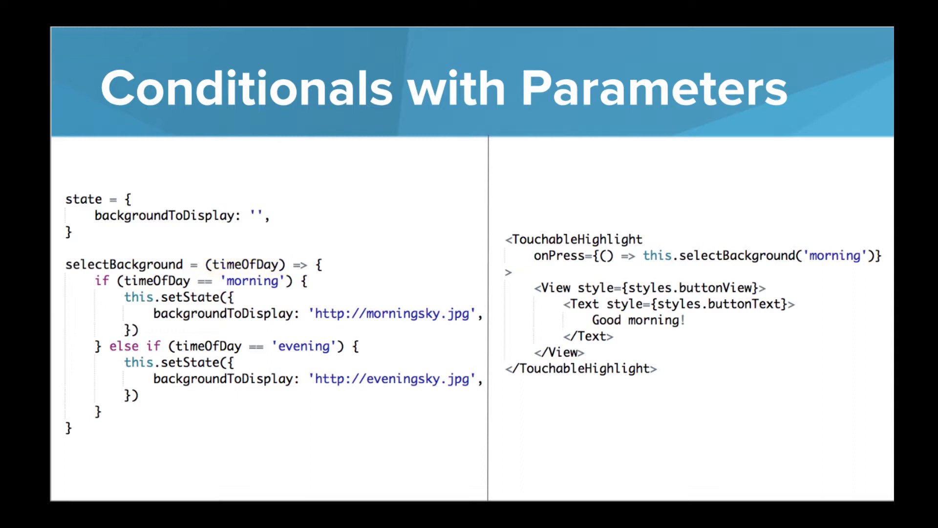